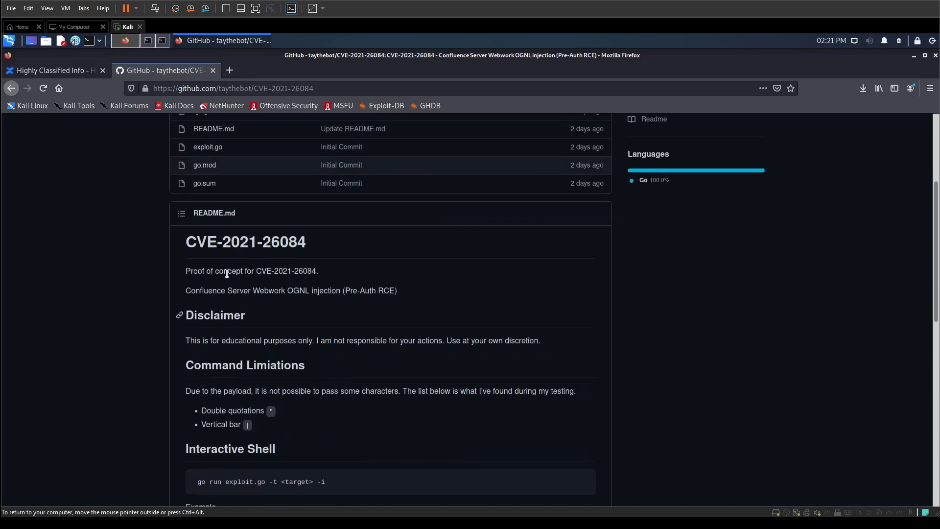
mouse_move(246, 284)
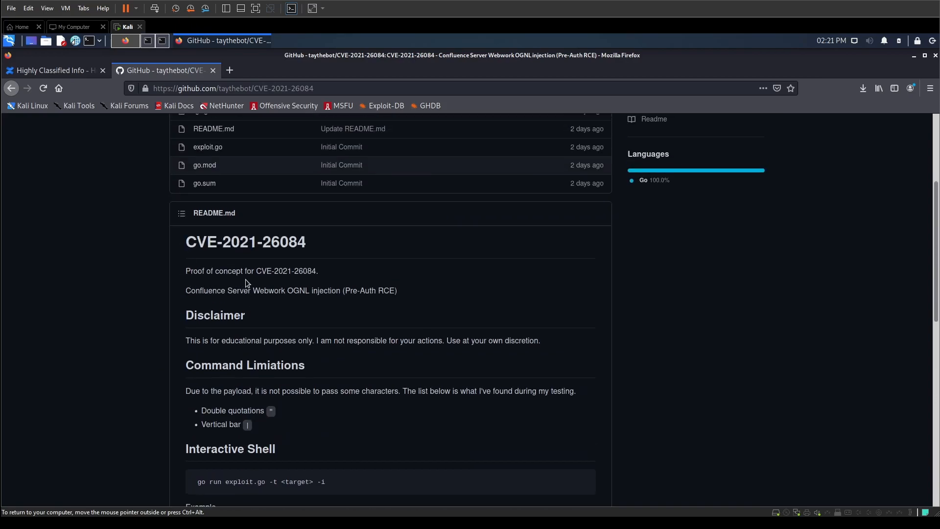
View the target's 'Highly Classified Info' Confluence space, then bring the terminal windows forward
scroll(up, 3)
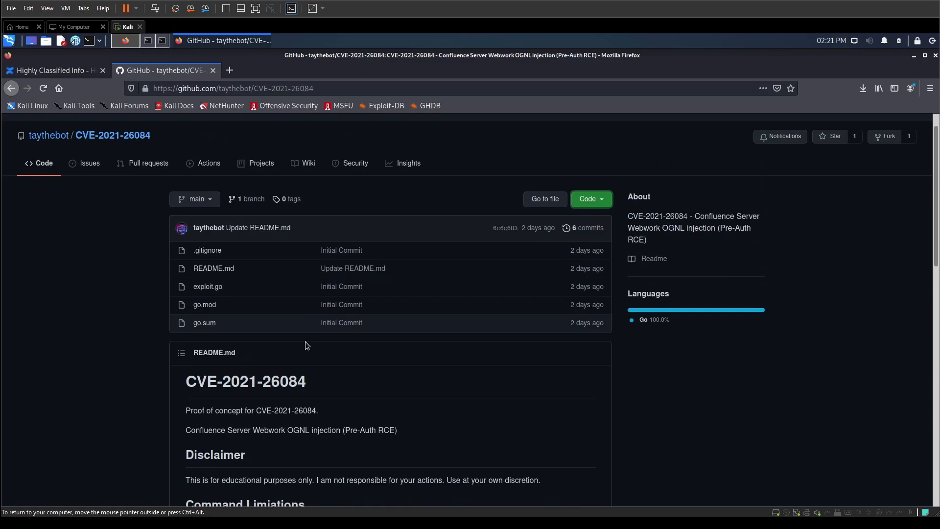
scroll(down, 3)
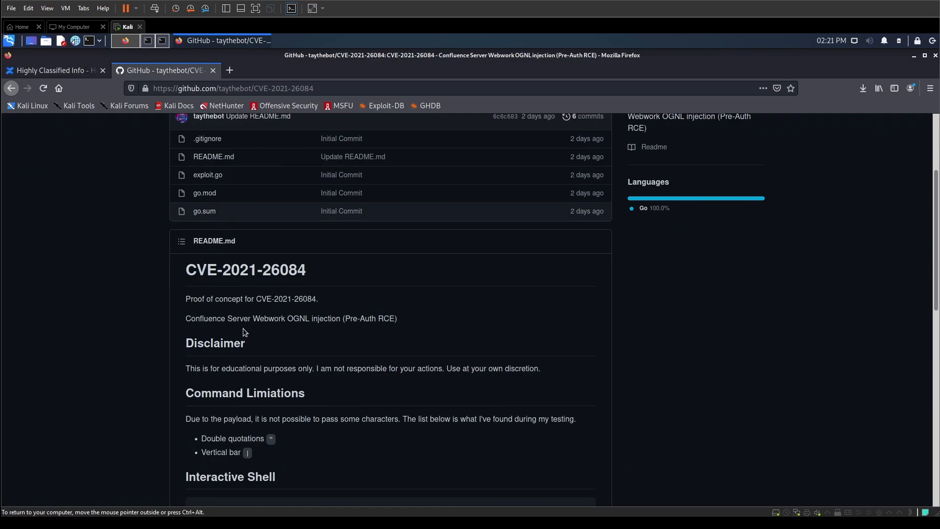
mouse_move(213, 334)
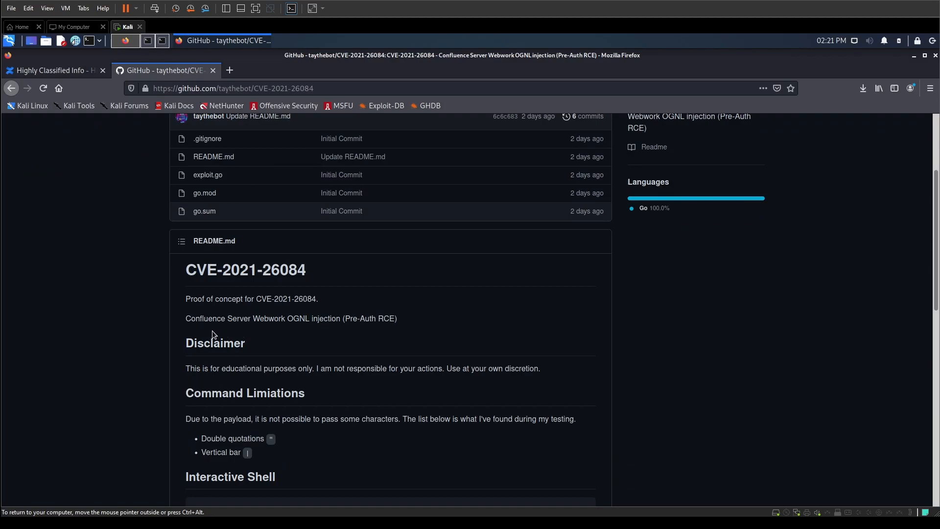
scroll(down, 3)
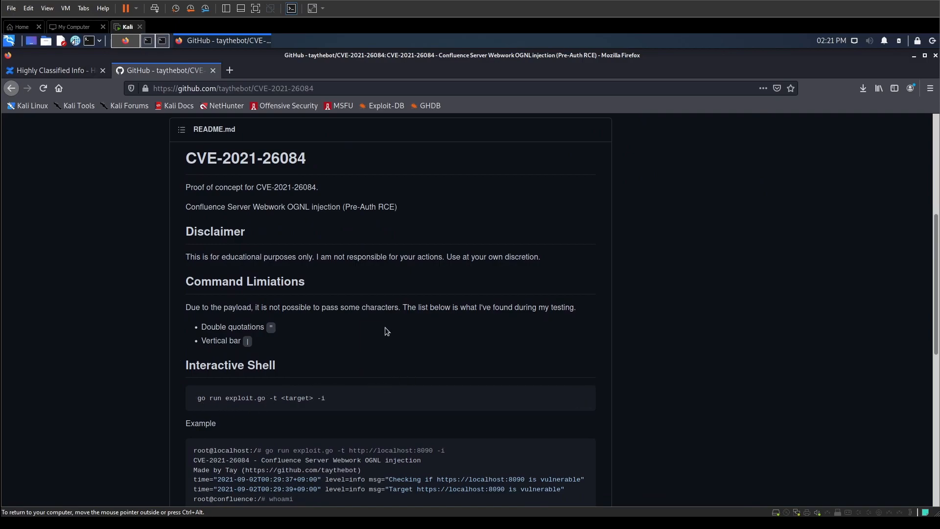
mouse_move(280, 210)
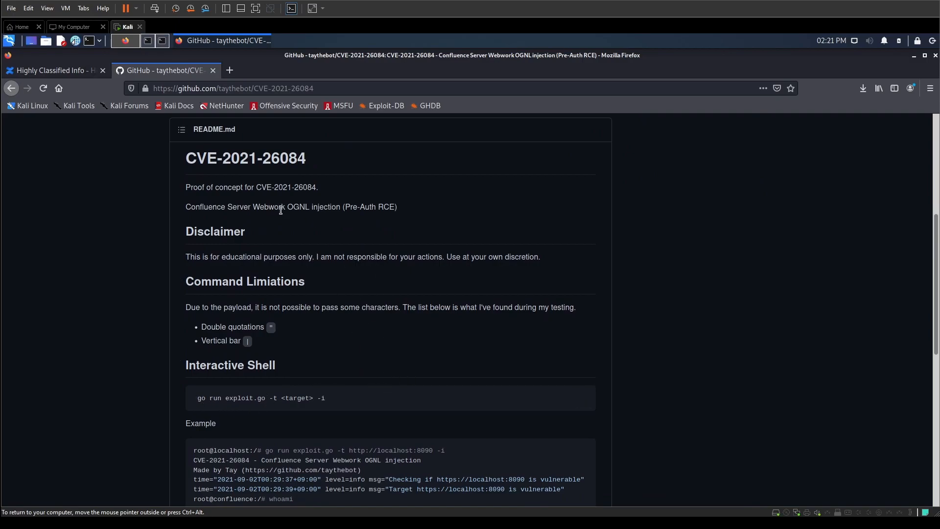
click(49, 70)
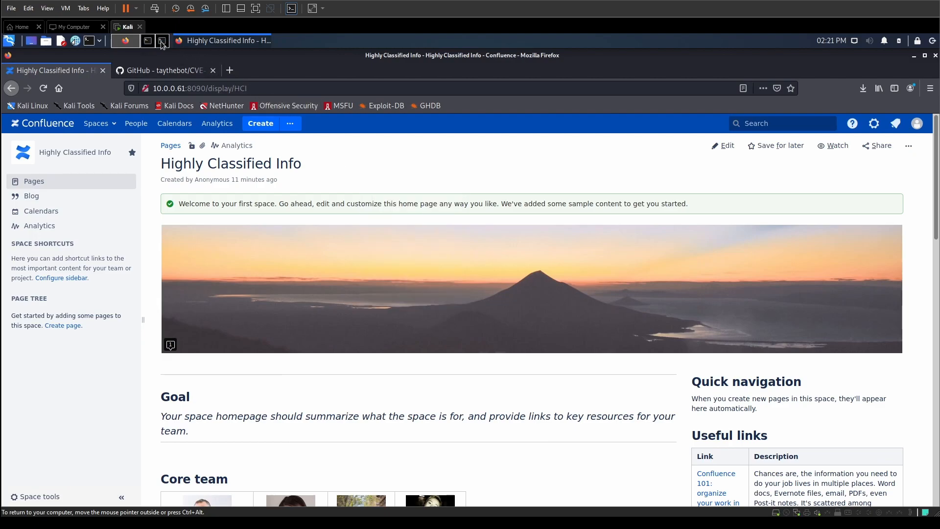
click(162, 41)
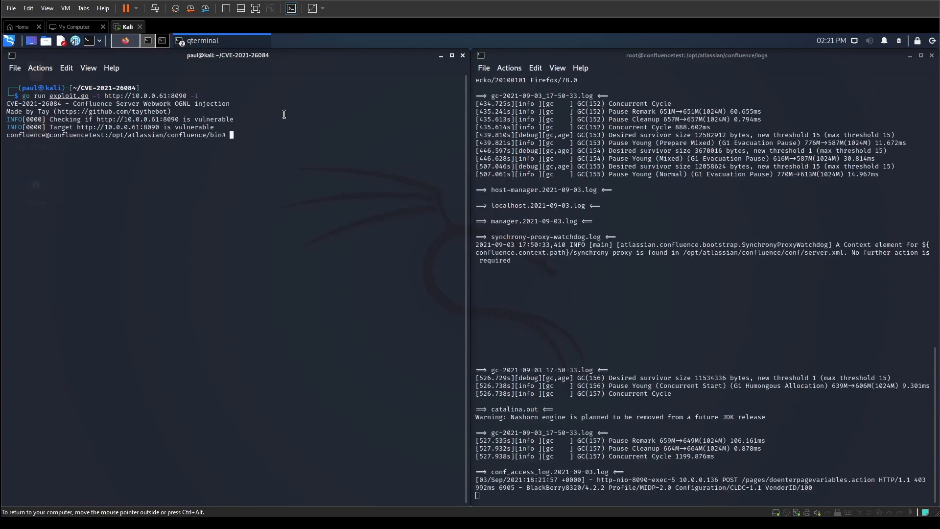
mouse_move(253, 141)
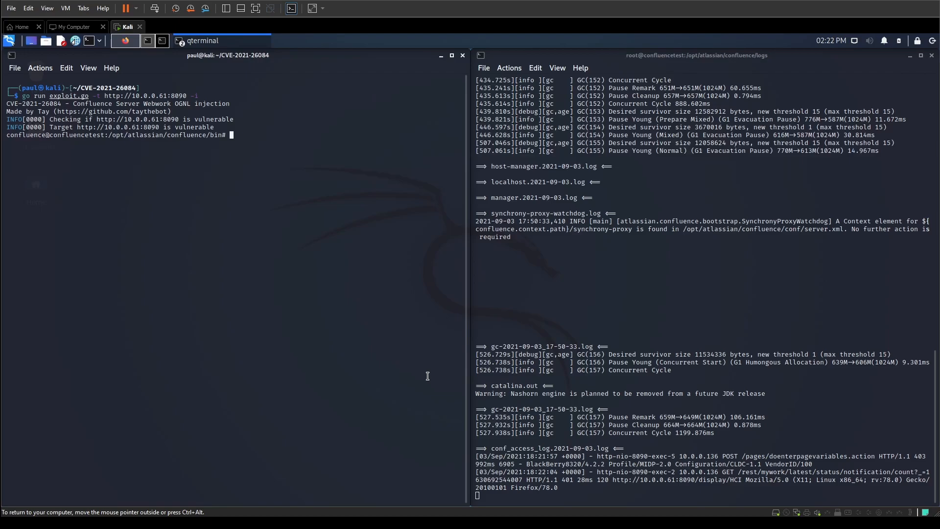
mouse_move(235, 368)
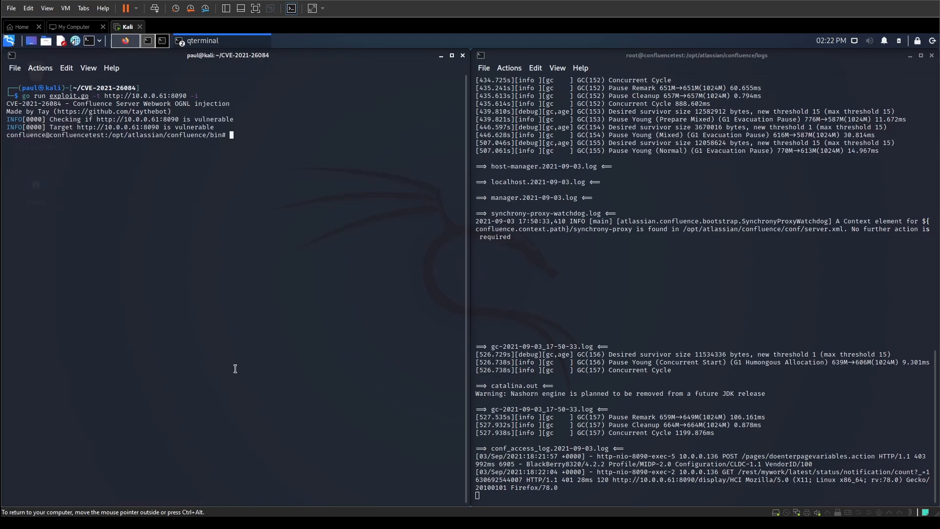